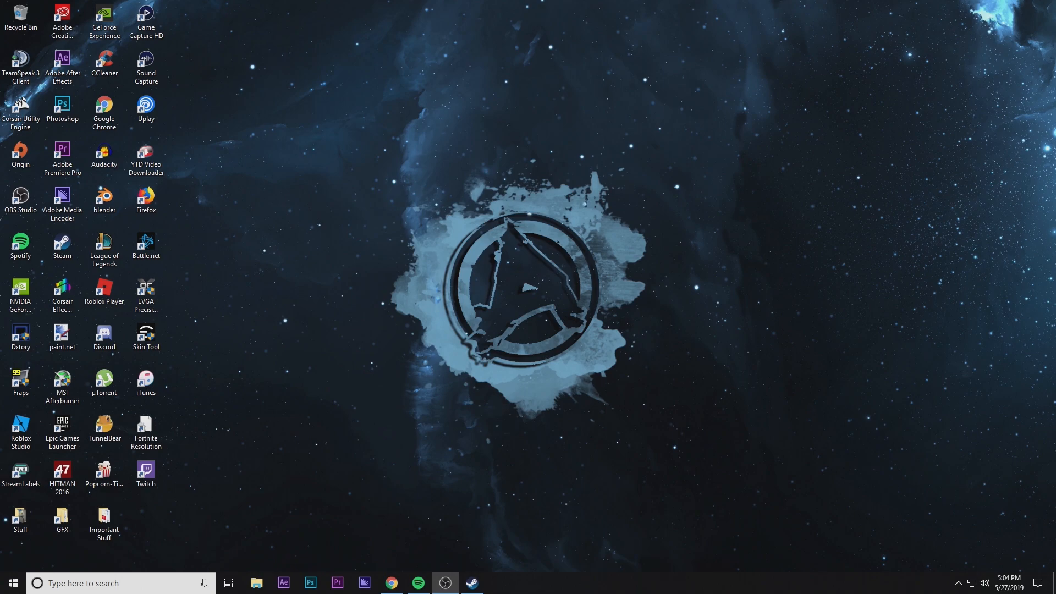
- View the default unskinned Steam client, then minimise it to reveal metroforsteam.com
left_click(472, 582)
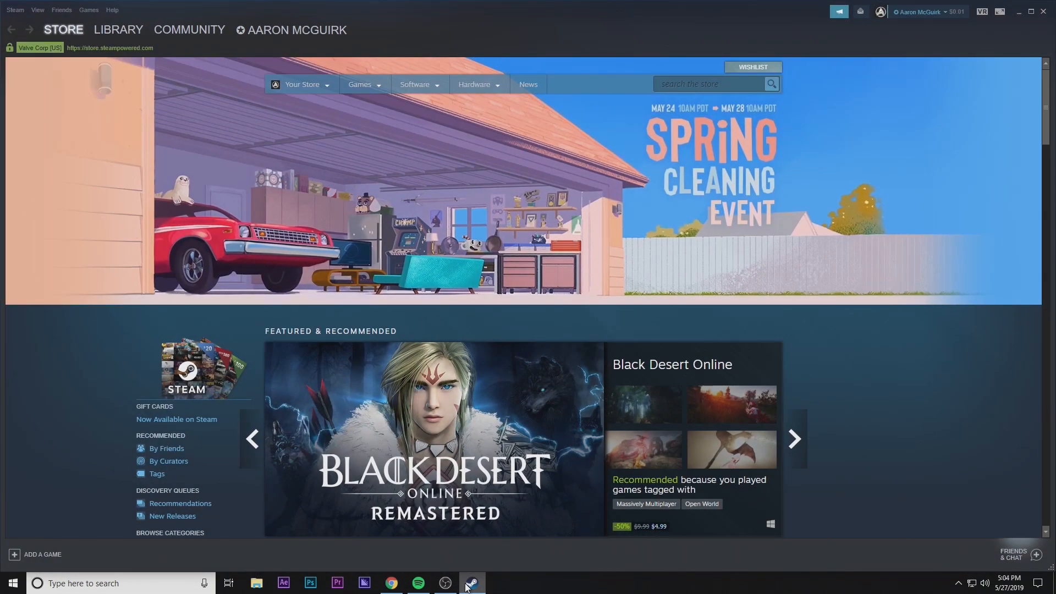
left_click(794, 438)
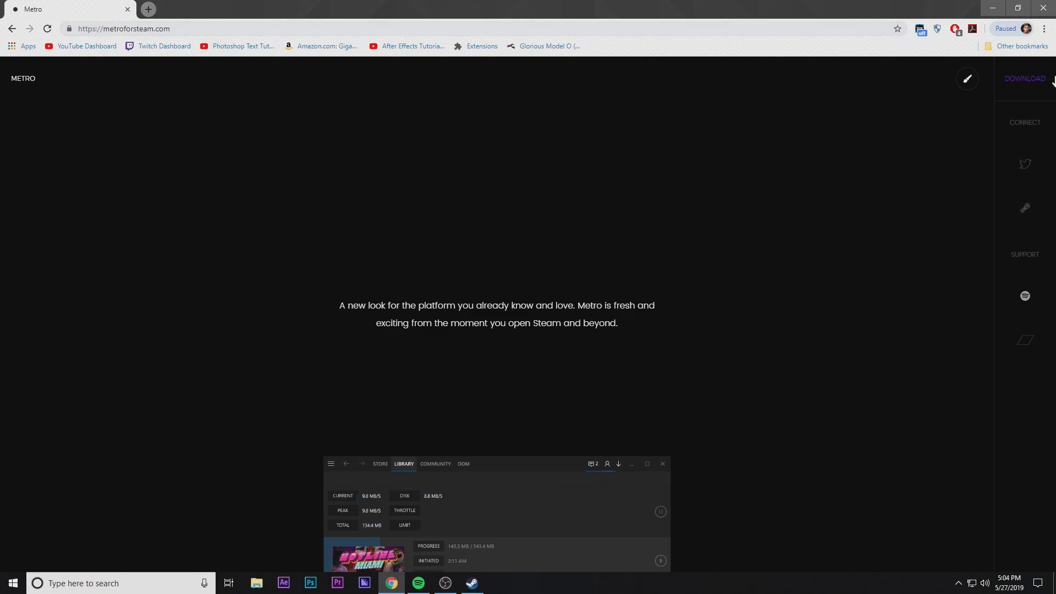
- Download the Metro for Steam skin and open File Explorer
left_click(1023, 78)
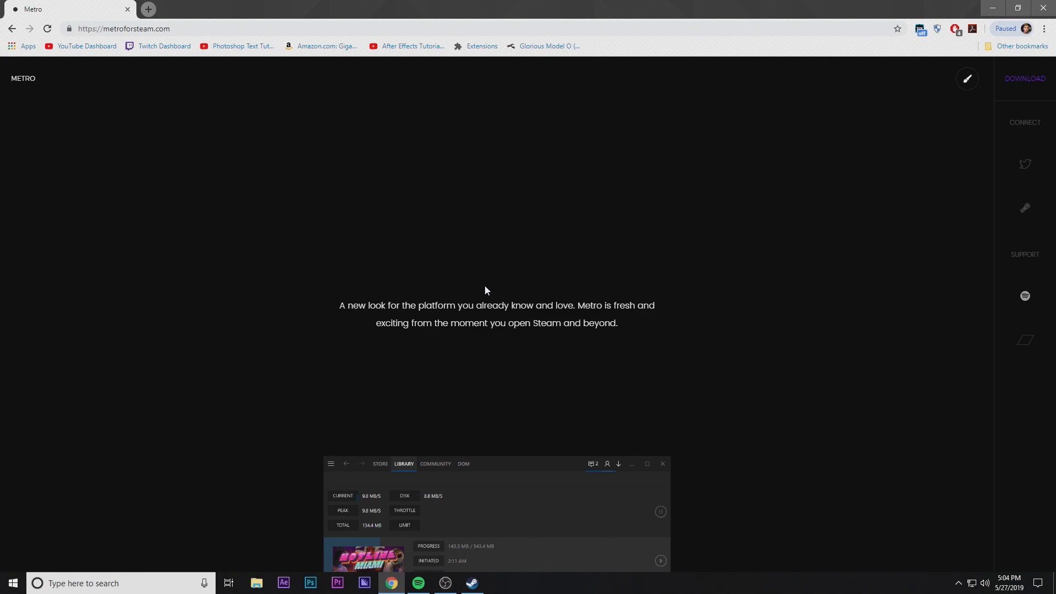
left_click(257, 583)
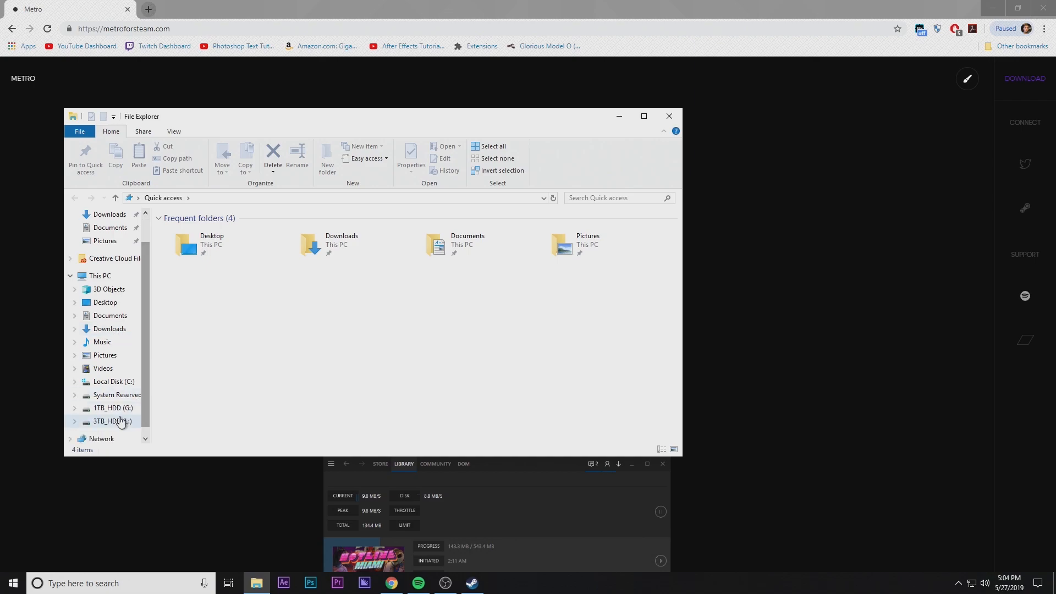
- Browse C:\Program Files (x86)\Steam\skins and open the 4.3.1 skin folder
left_click(113, 381)
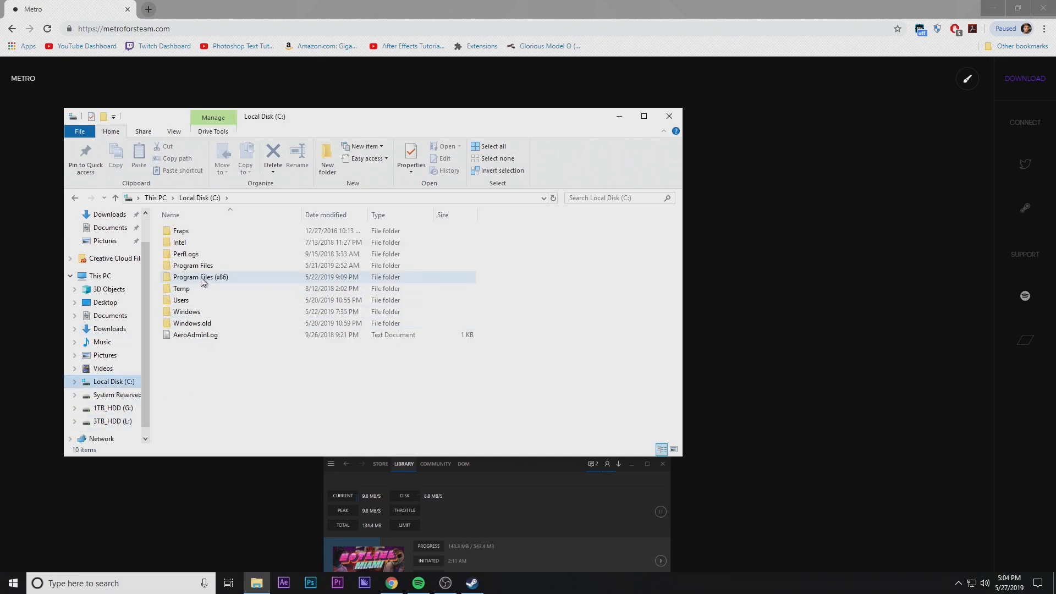
double_click(201, 277)
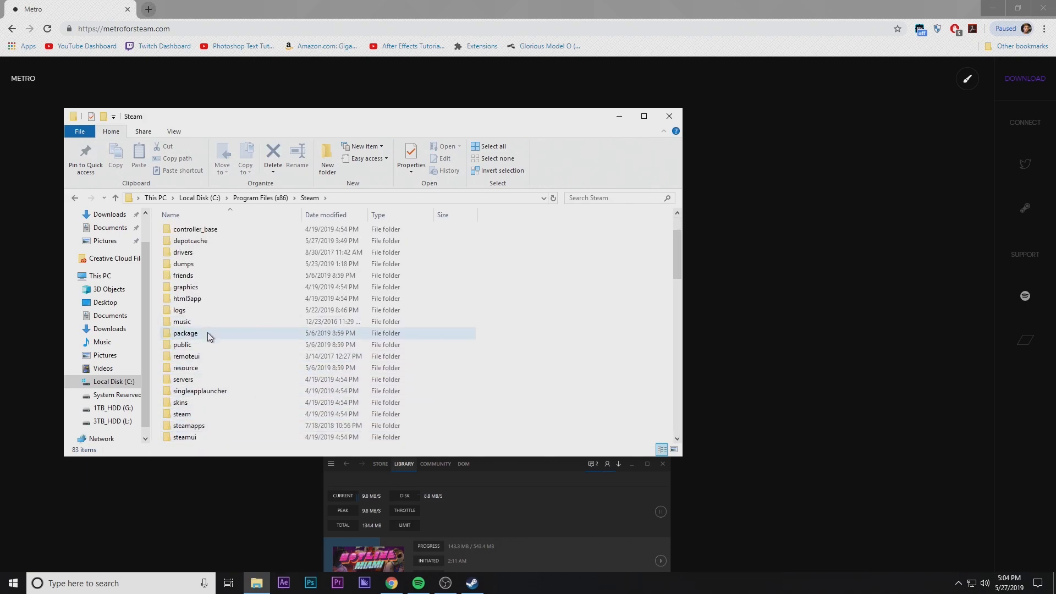
double_click(180, 403)
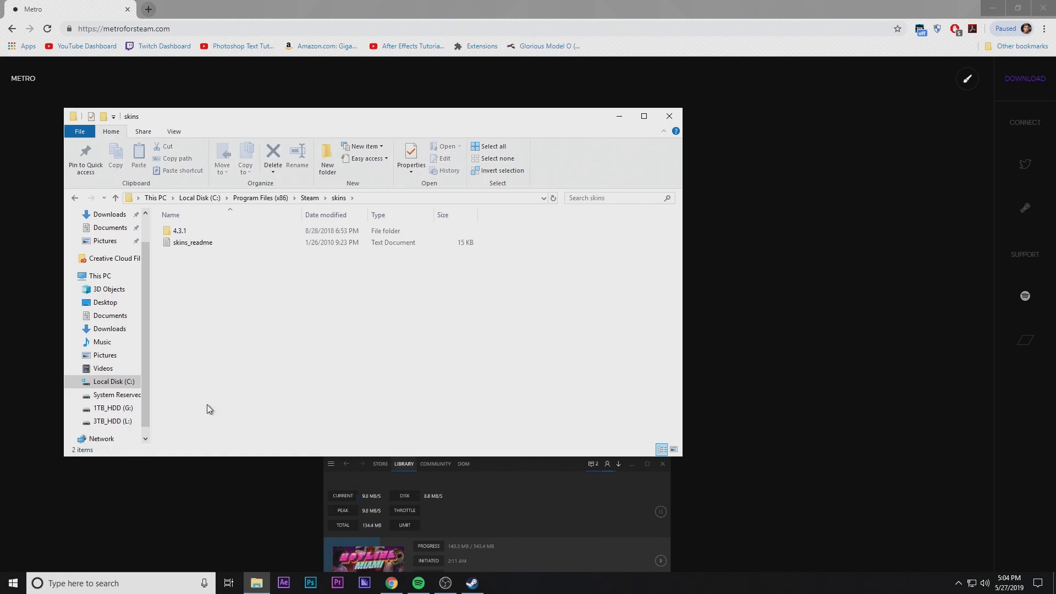
mouse_move(290, 324)
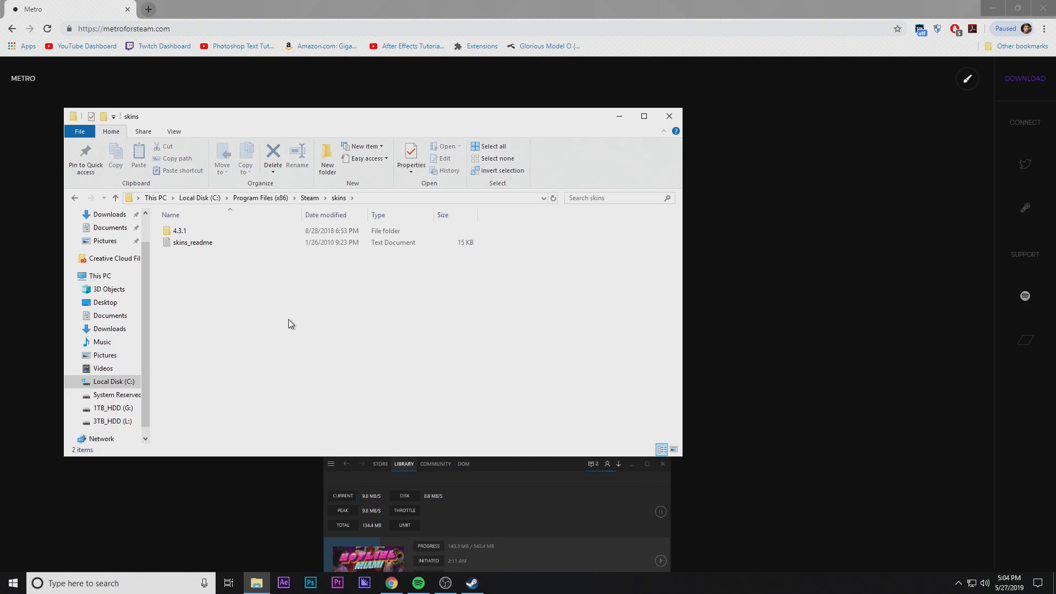
left_click(180, 231)
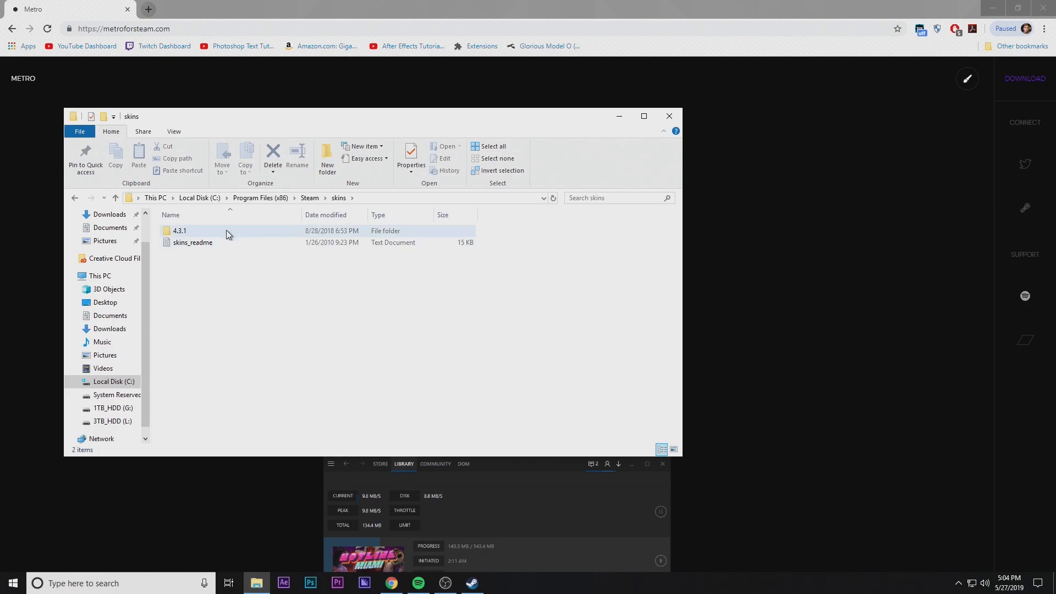
double_click(180, 230)
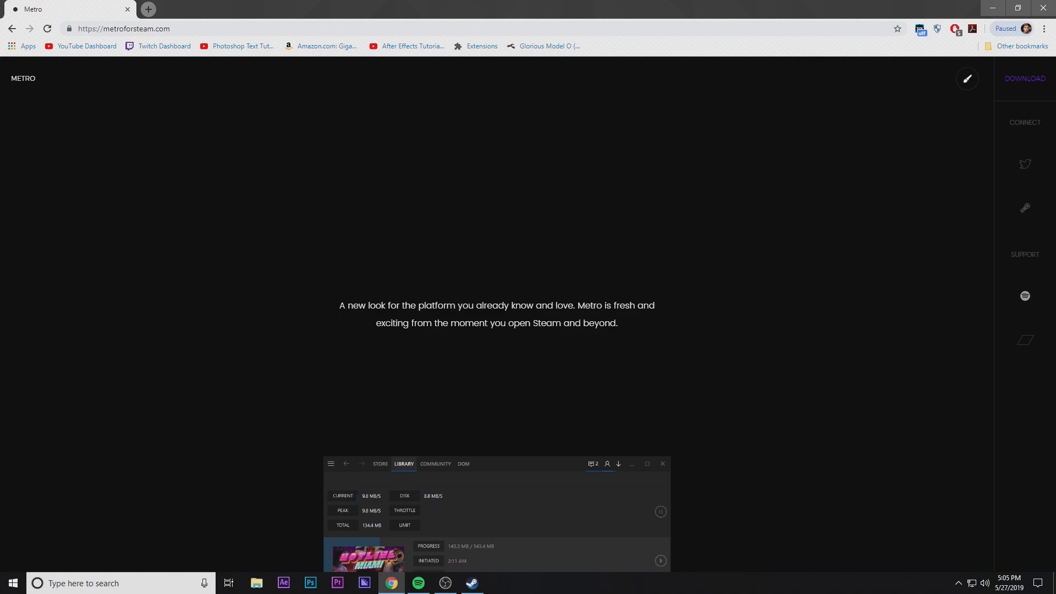
- Select the 4.3.1 skin in Steam's Interface settings and confirm with OK
left_click(471, 582)
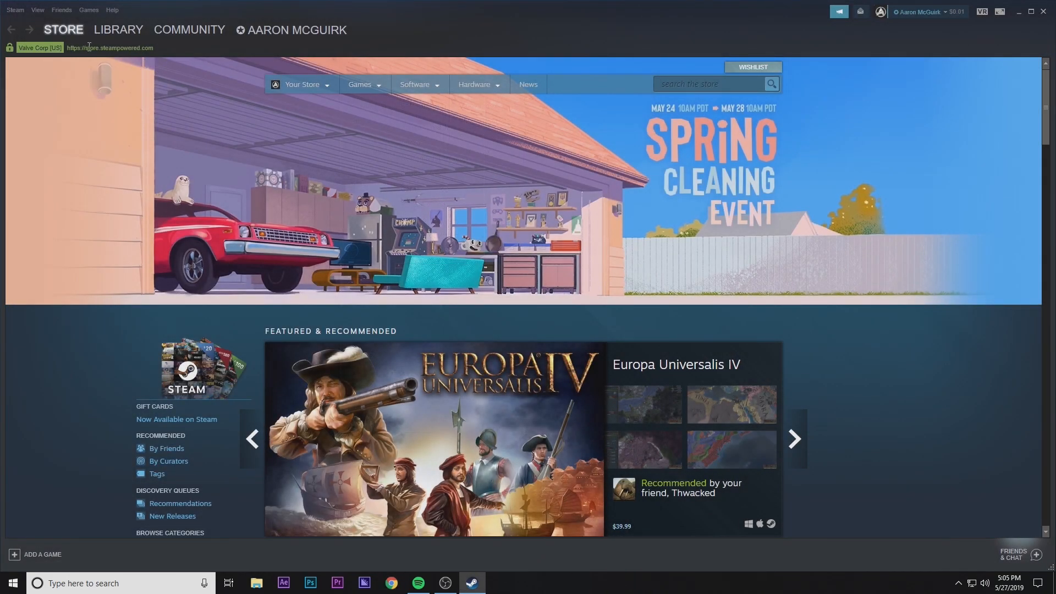
left_click(15, 9)
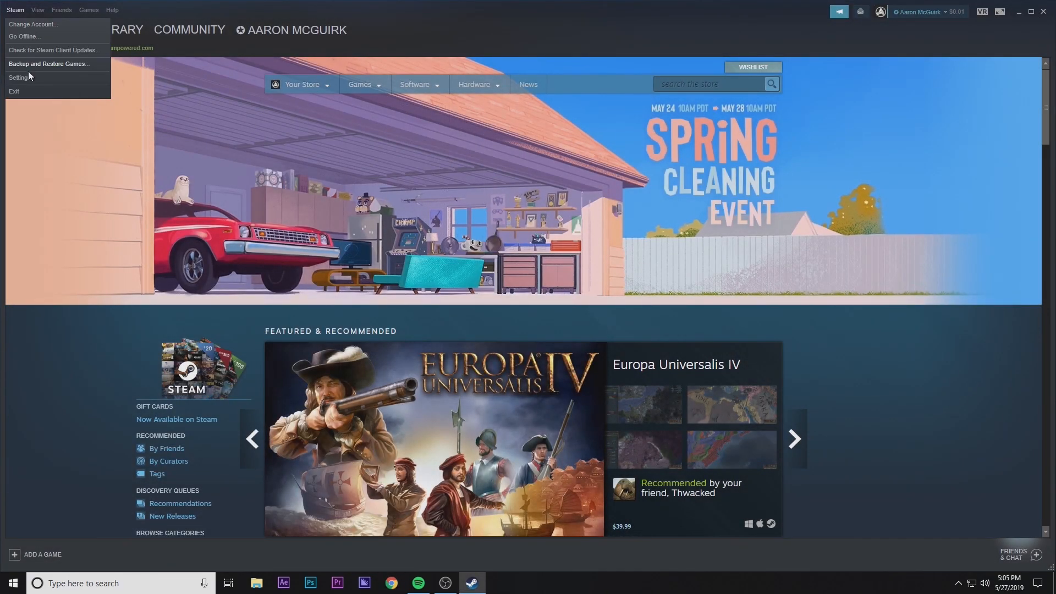
left_click(19, 78)
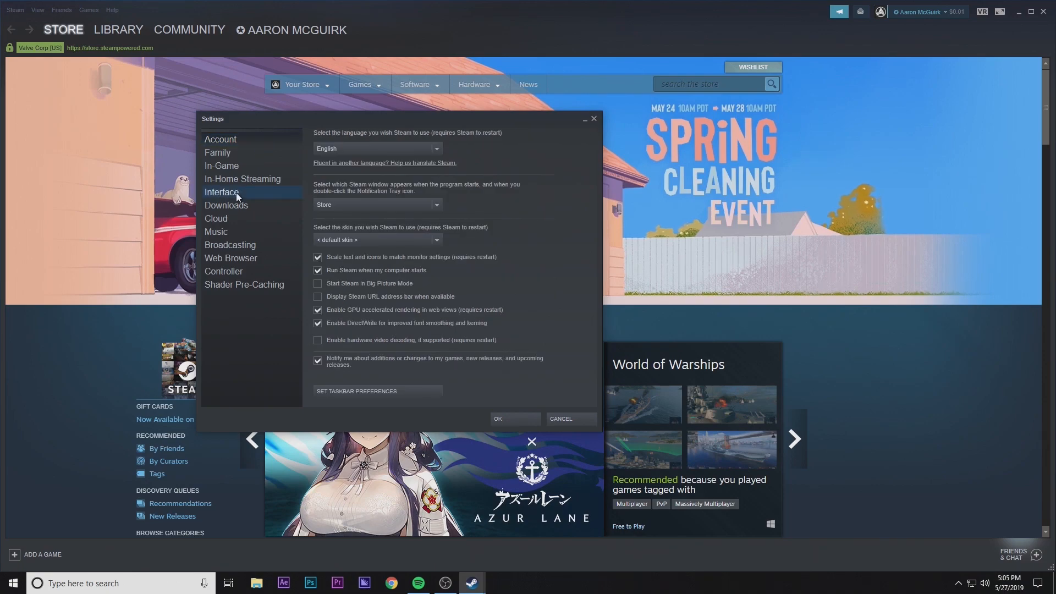
mouse_move(325, 230)
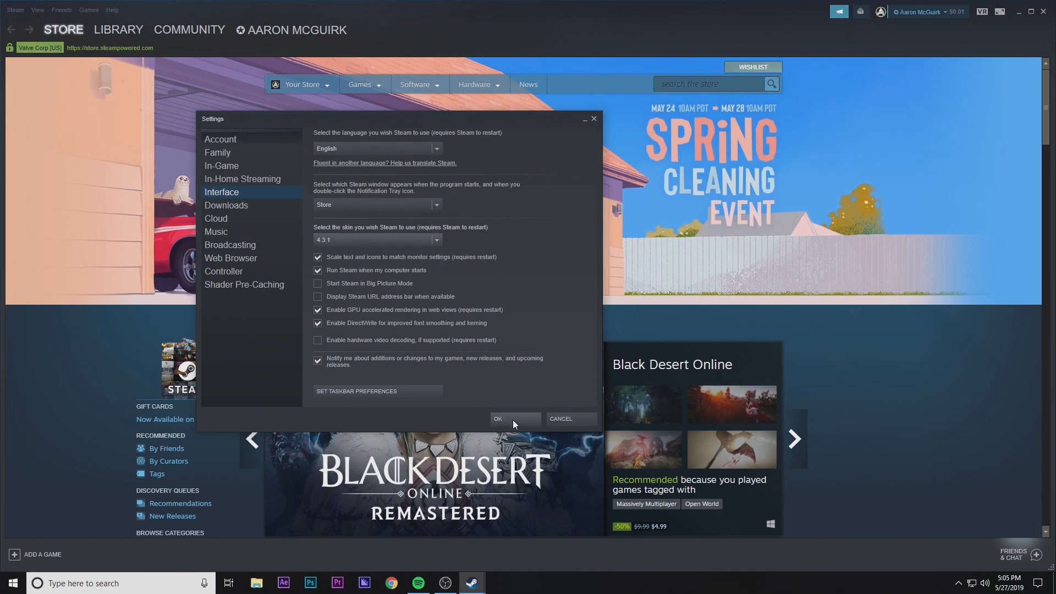
left_click(497, 418)
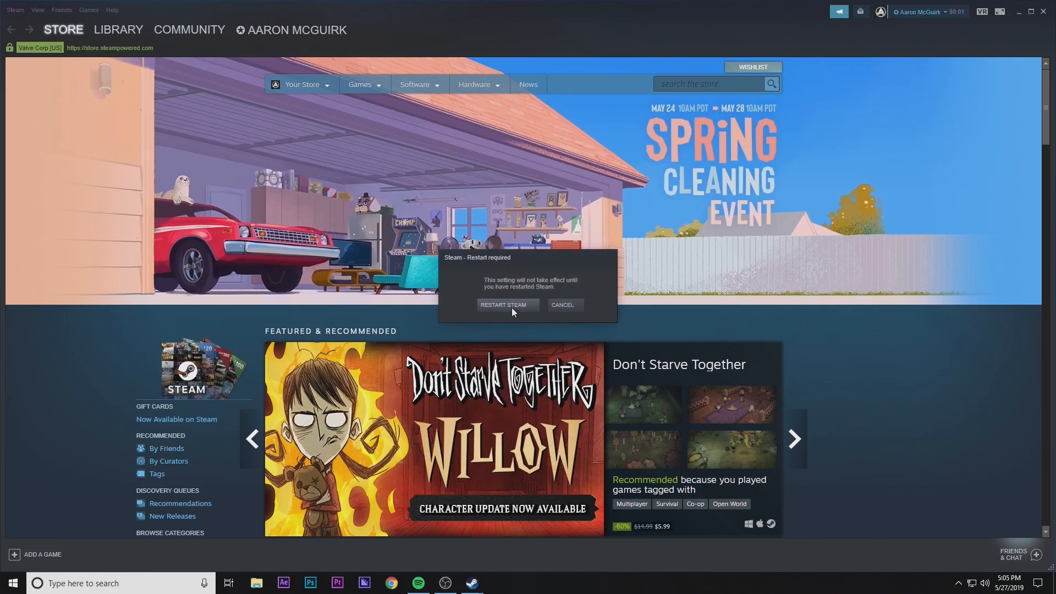
- Restart Steam and bring the relaunched, Metro-skinned client back up
left_click(502, 305)
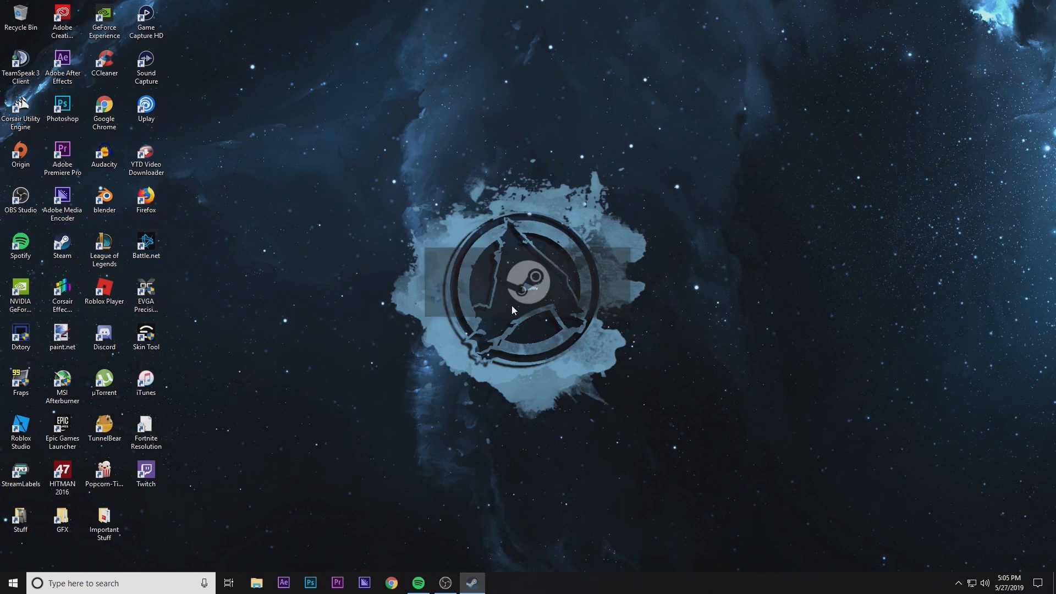
left_click(471, 583)
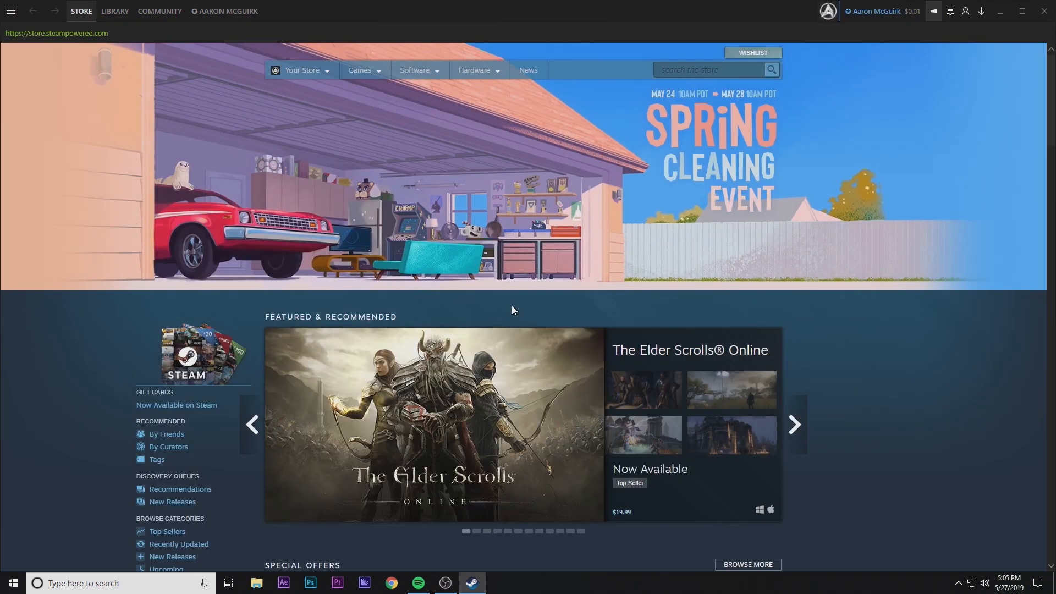
- View Friend Activity and the profile page, then open the library showing Rust
left_click(227, 11)
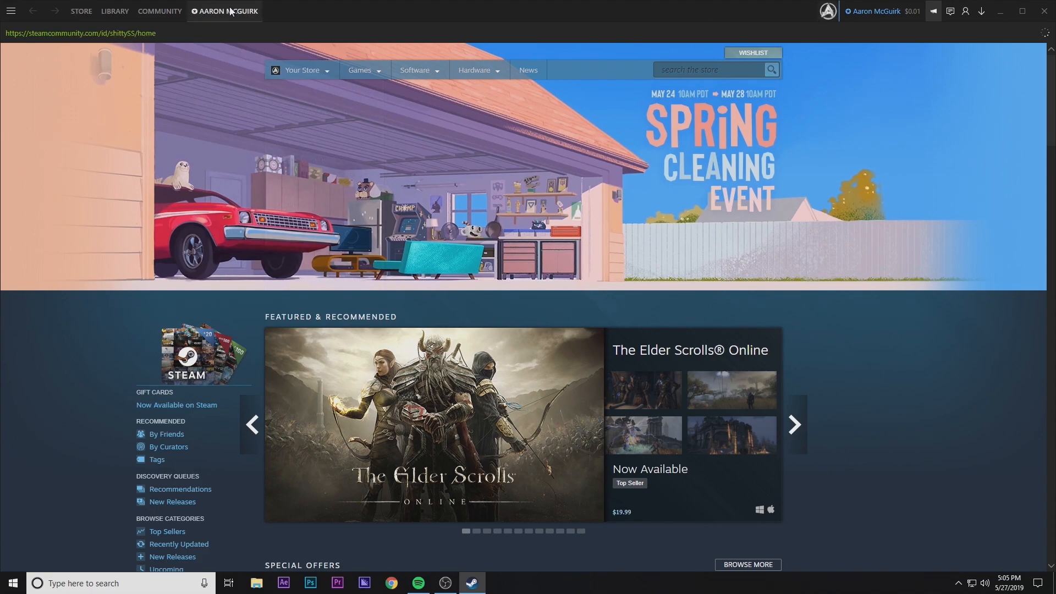
left_click(160, 11)
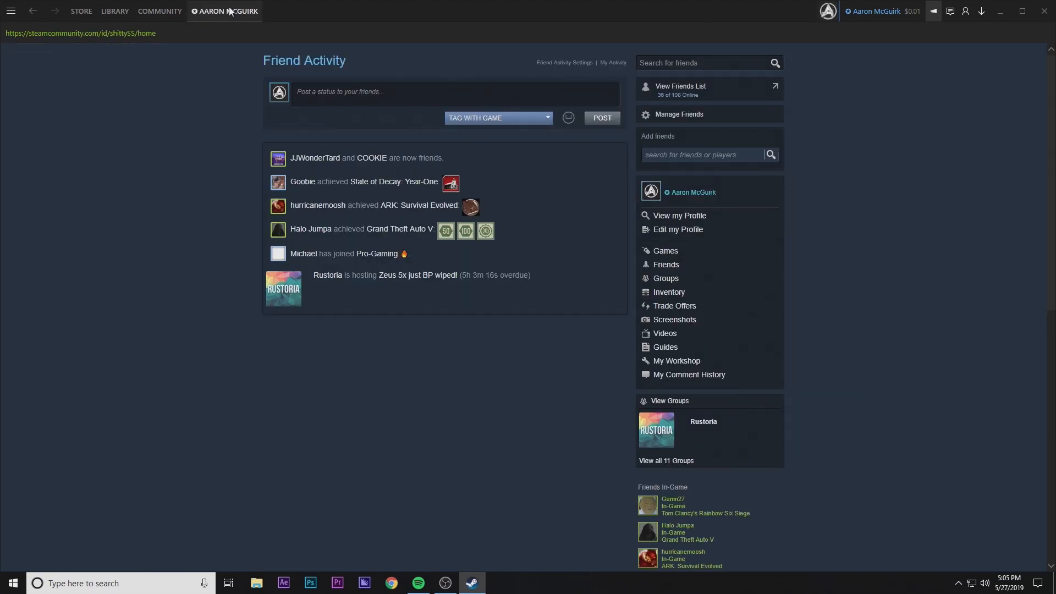
left_click(679, 215)
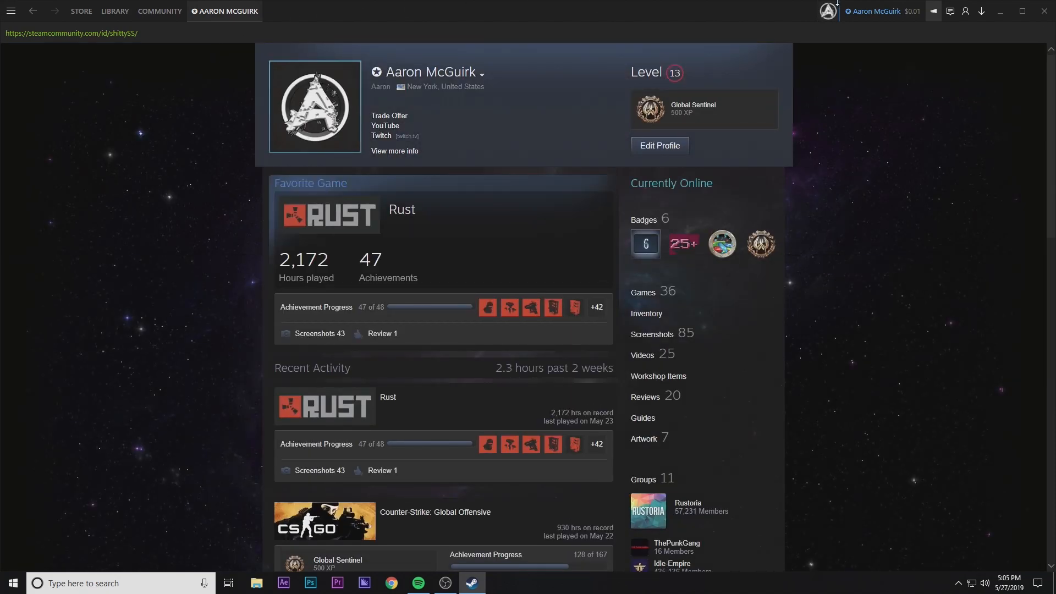
left_click(114, 11)
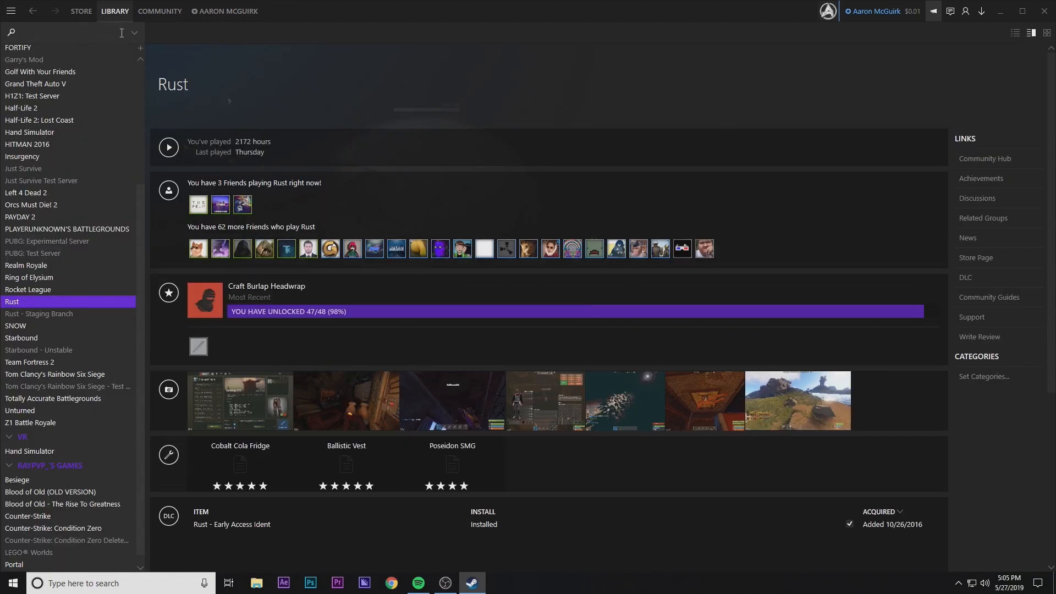